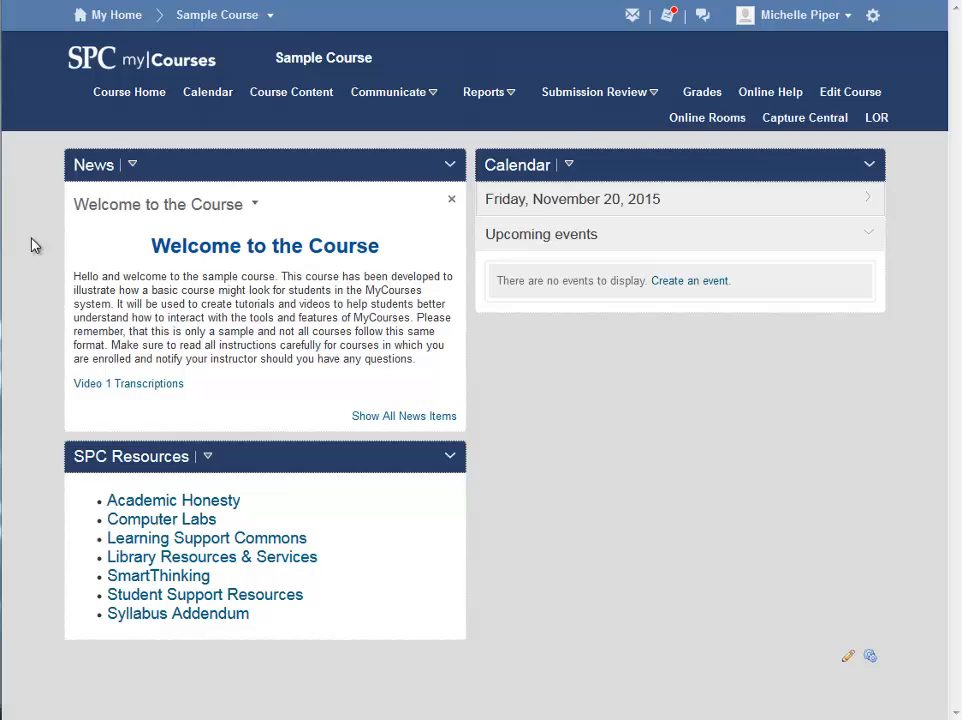
pyautogui.moveTo(624, 204)
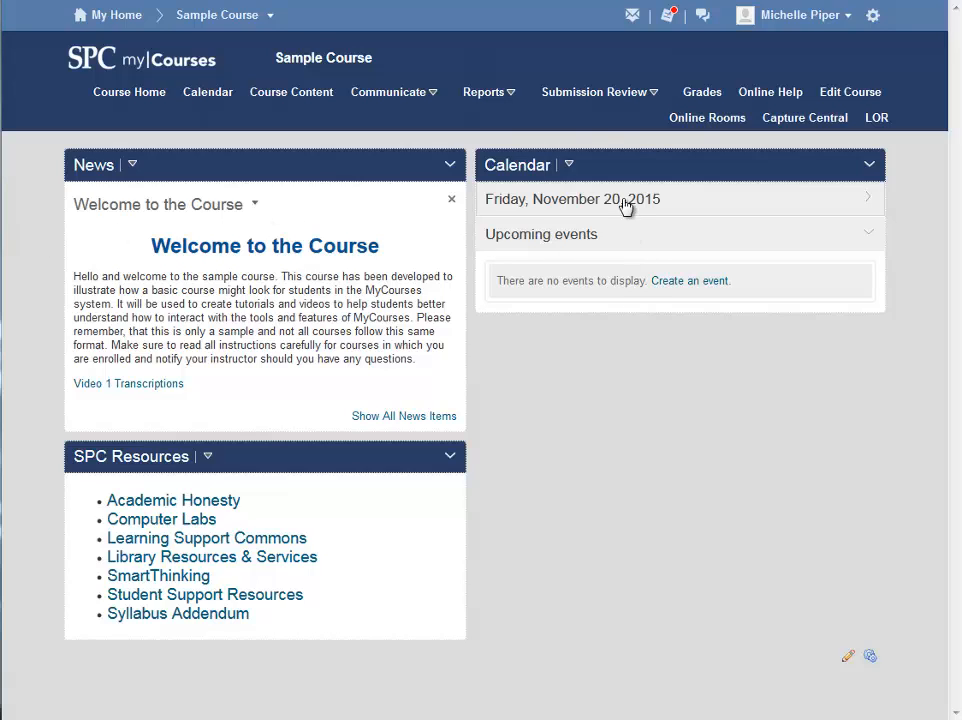
# Step: Go to the course's Quizzes list from the Submission Review menu
pyautogui.click(594, 92)
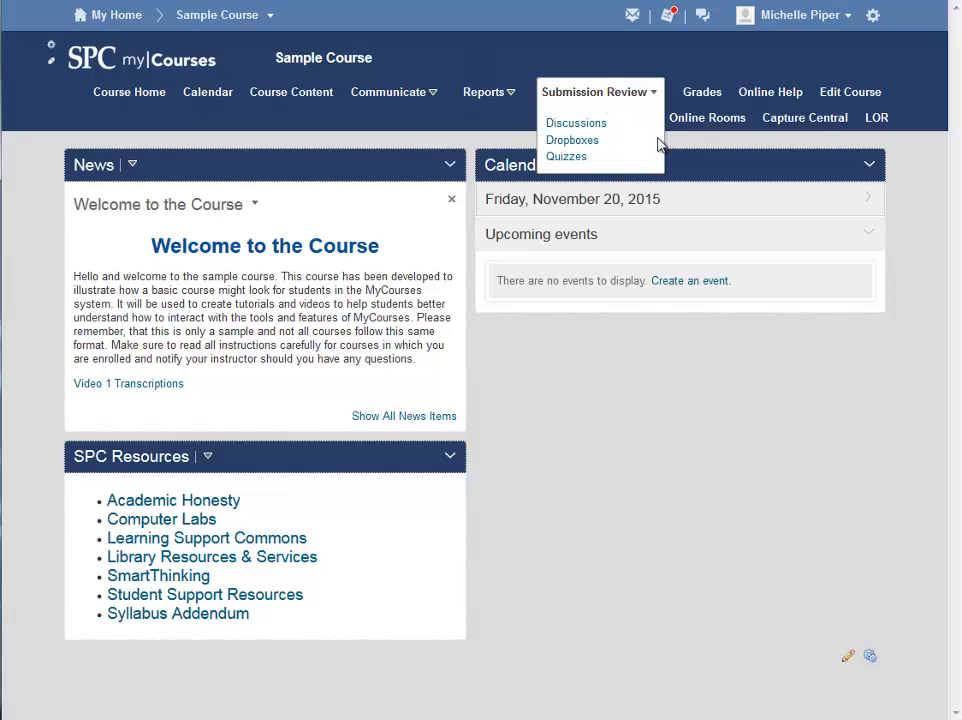
pyautogui.moveTo(592, 172)
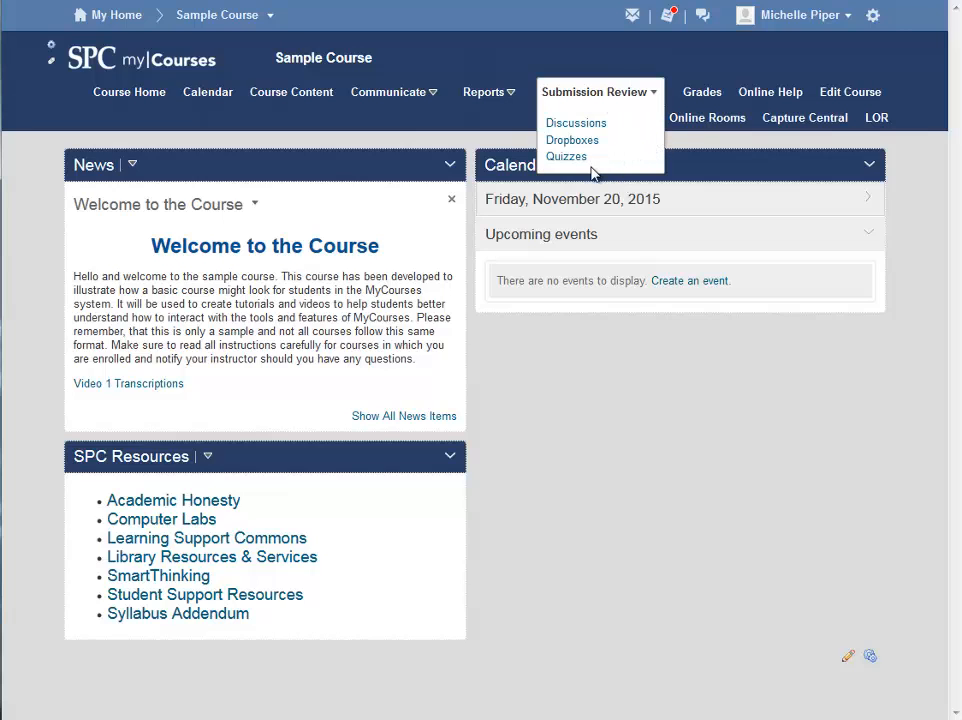
pyautogui.click(566, 156)
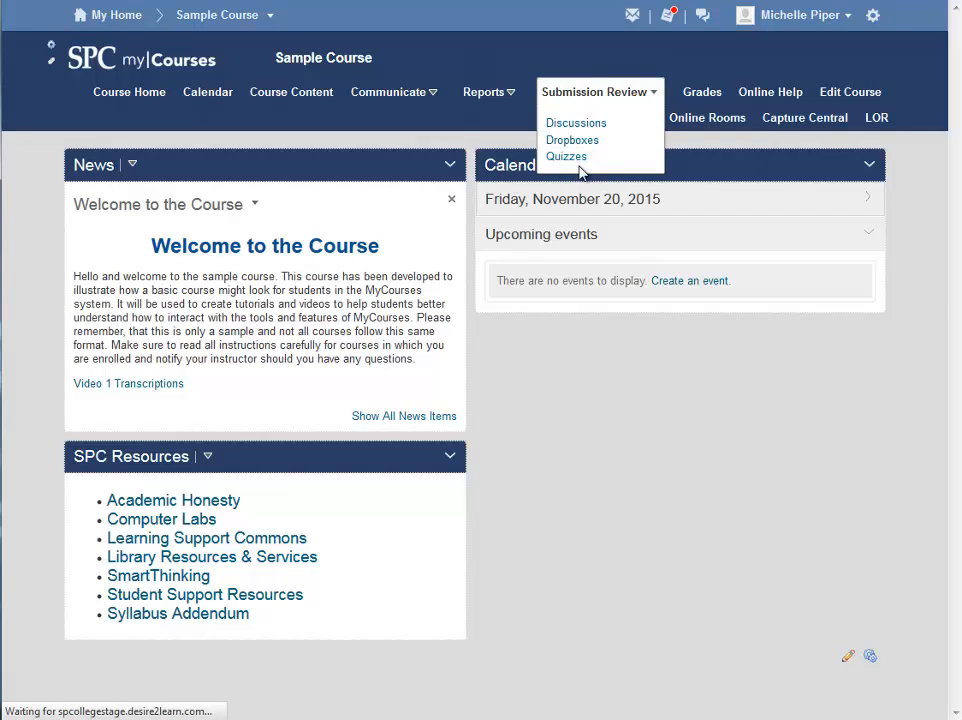
# Step: Open the Week 6 Quiz for editing from its Manage Quizzes dropdown
pyautogui.click(566, 156)
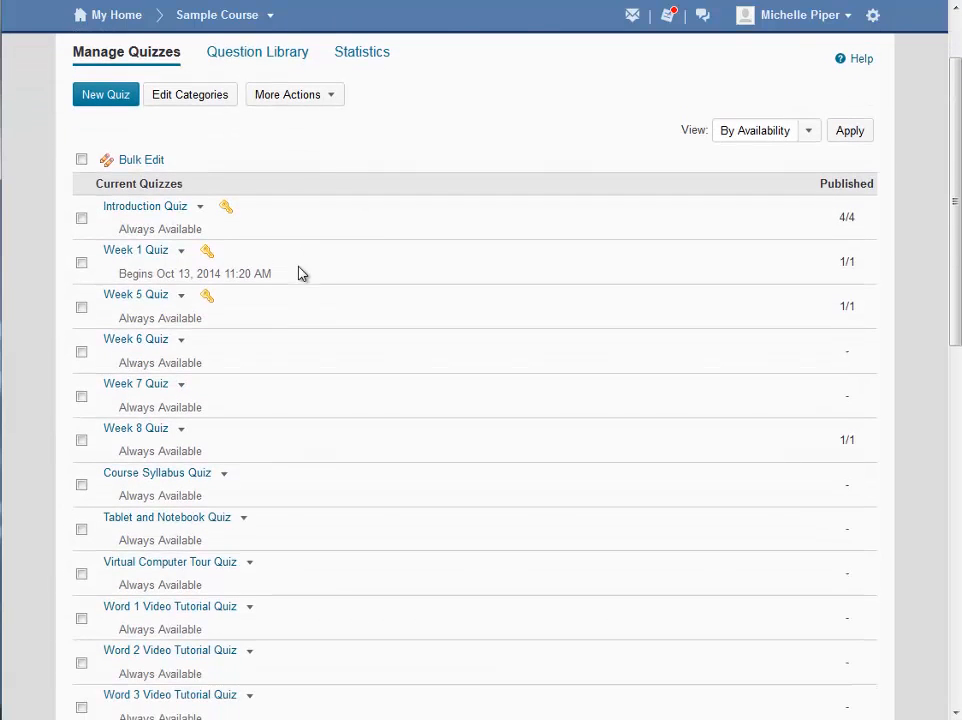
pyautogui.moveTo(284, 320)
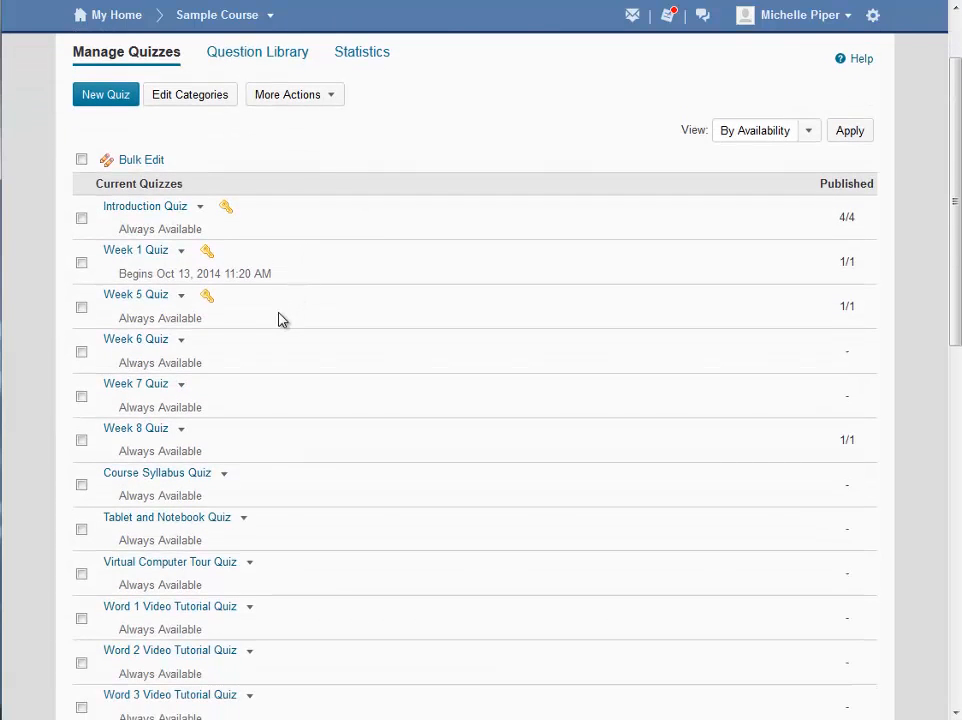
pyautogui.moveTo(210, 338)
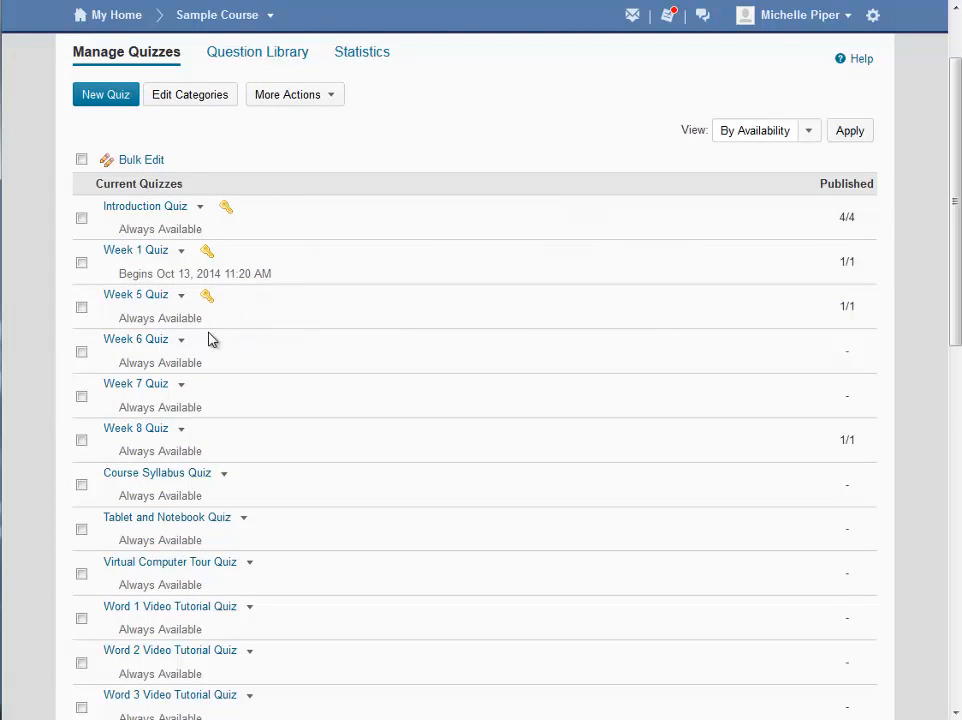
pyautogui.click(180, 340)
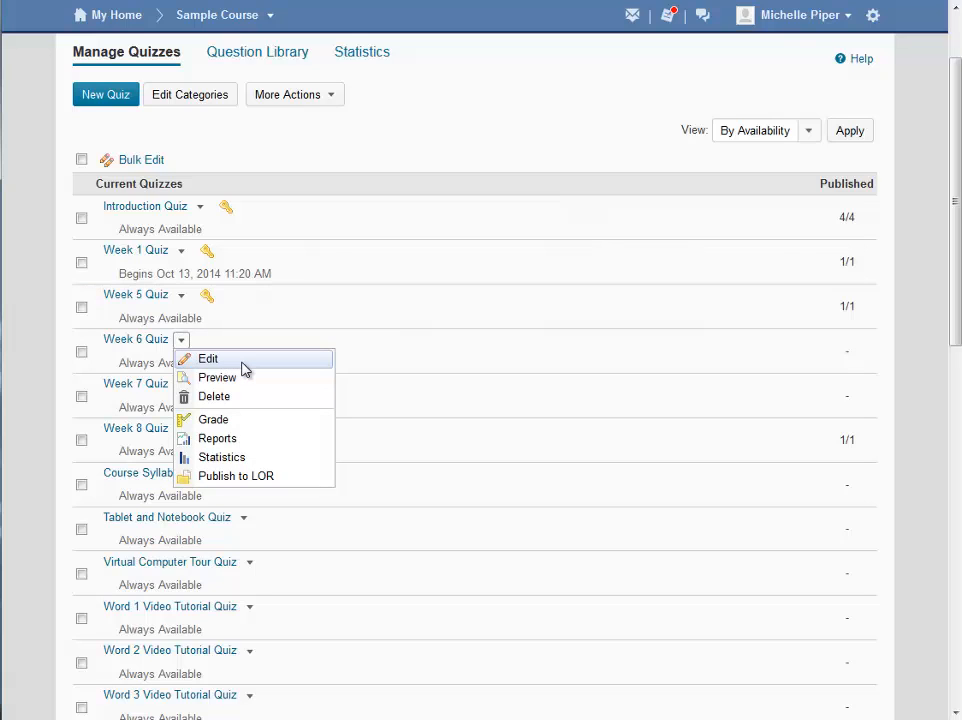
pyautogui.click(208, 358)
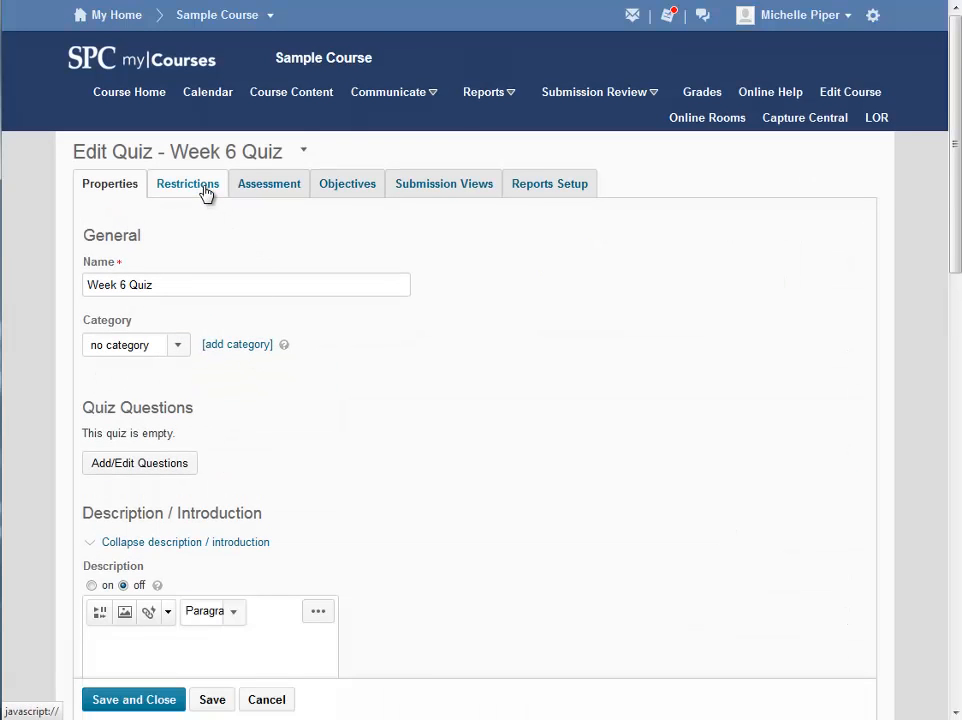
# Step: Go to Restrictions and start adding users to Special Access for Week 6 Quiz
pyautogui.click(188, 184)
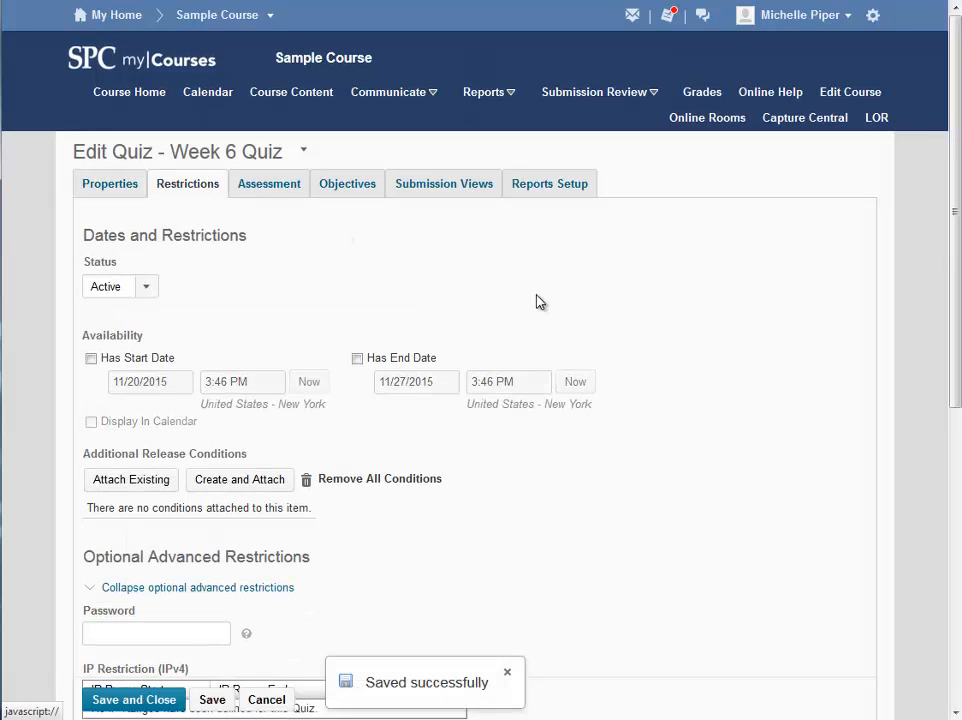
pyautogui.scroll(-3)
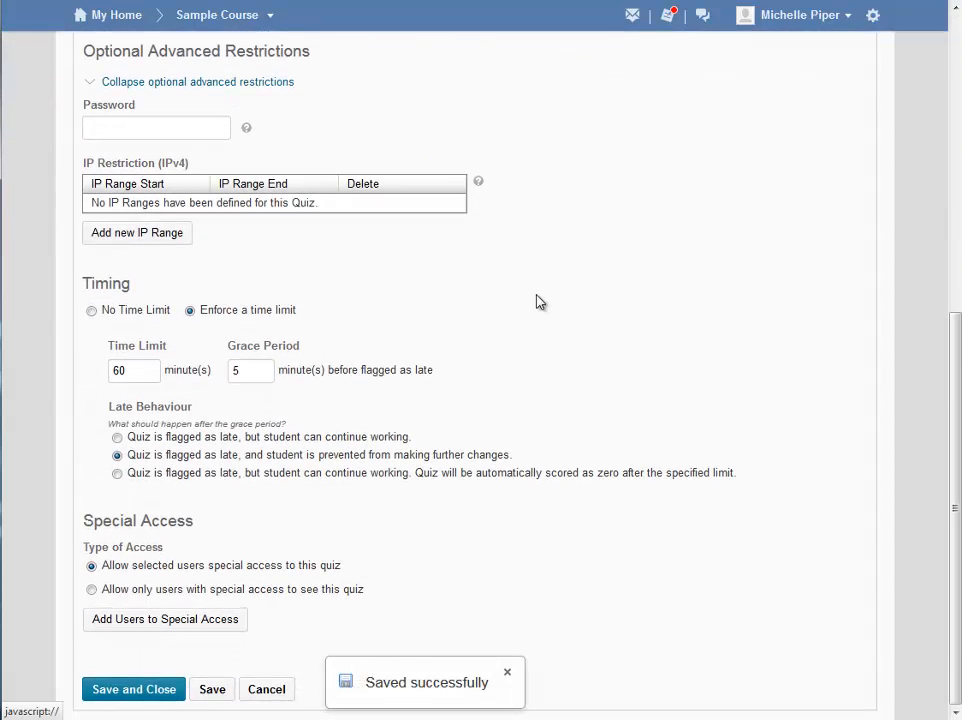
pyautogui.moveTo(444, 592)
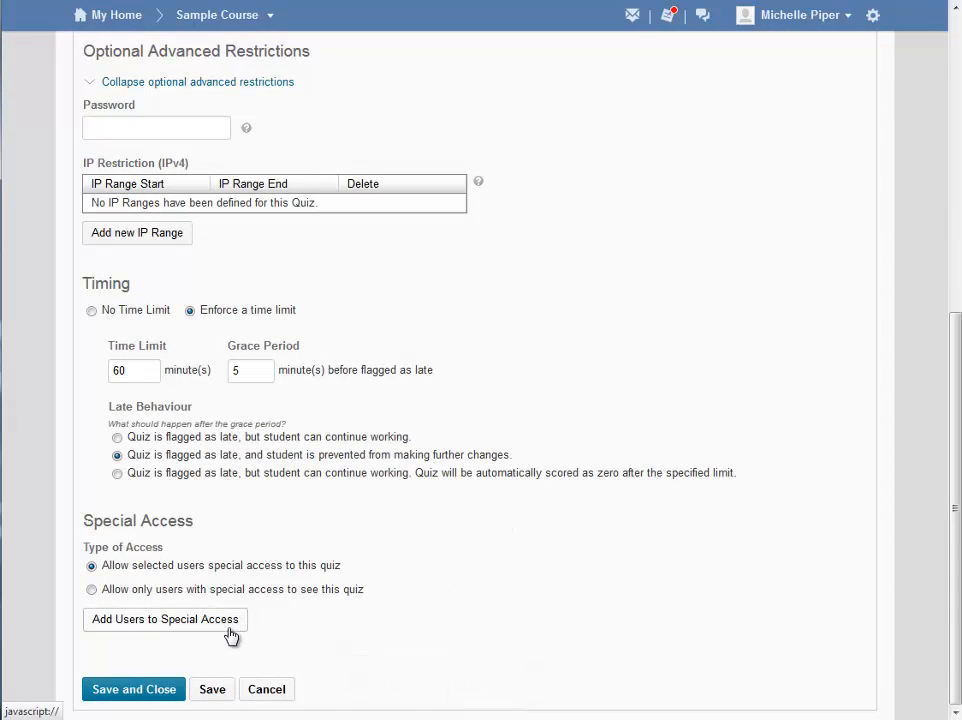
pyautogui.click(164, 620)
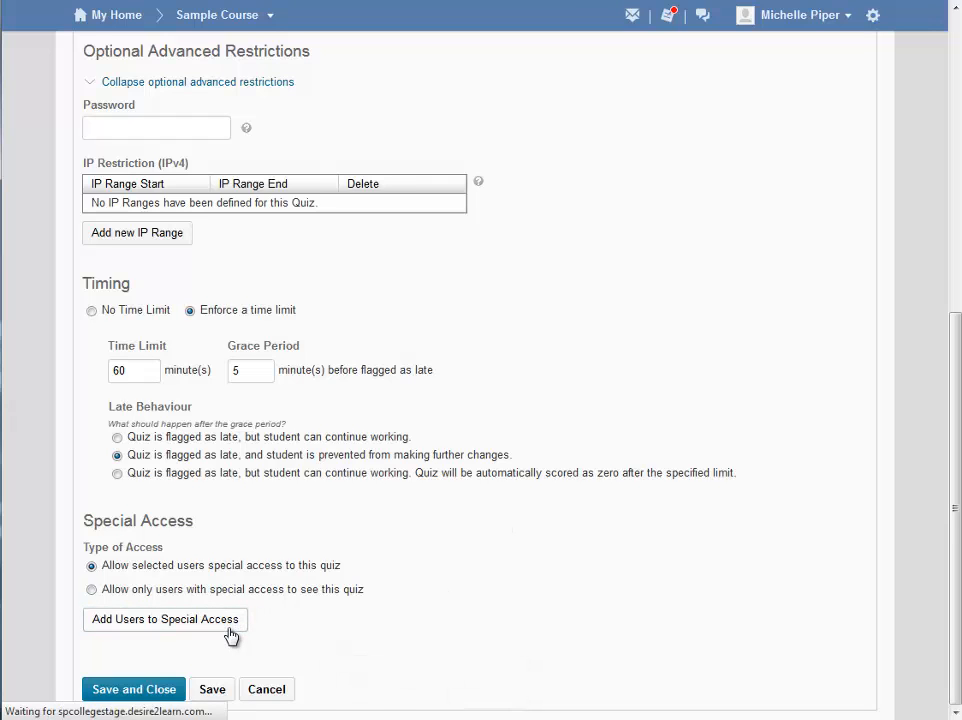
# Step: Give the special access an enforced time limit of 120 minutes
pyautogui.click(164, 620)
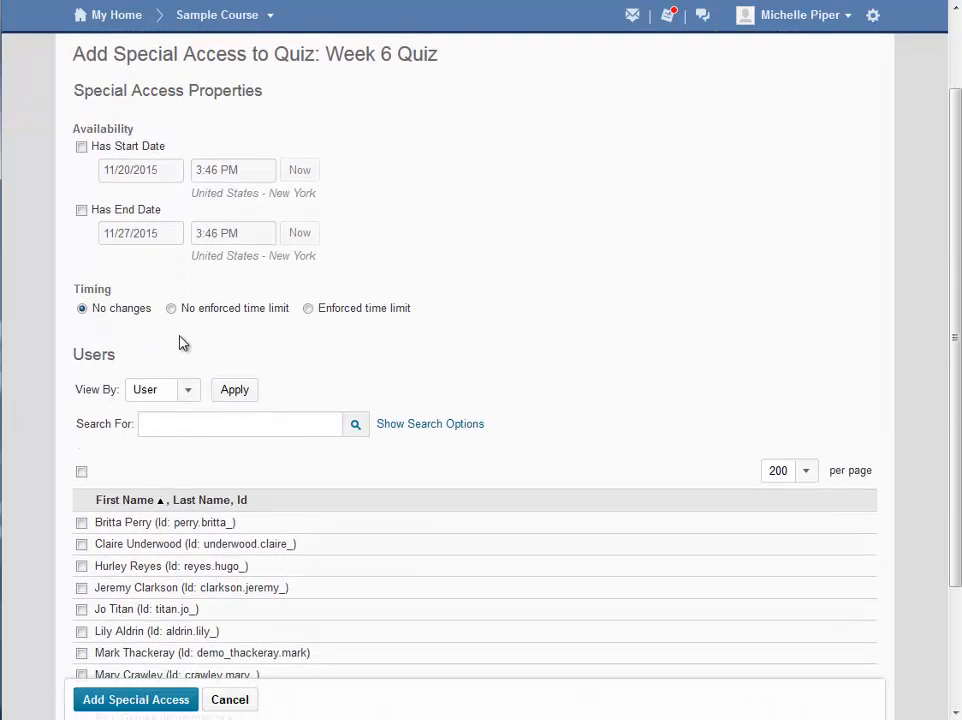
pyautogui.moveTo(276, 338)
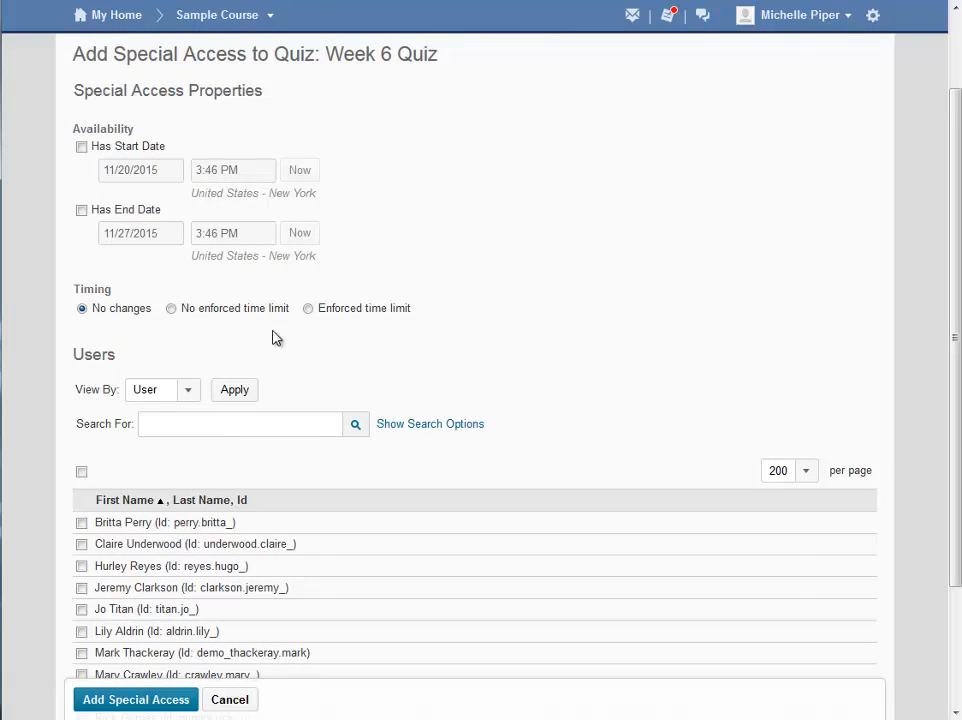
pyautogui.click(308, 308)
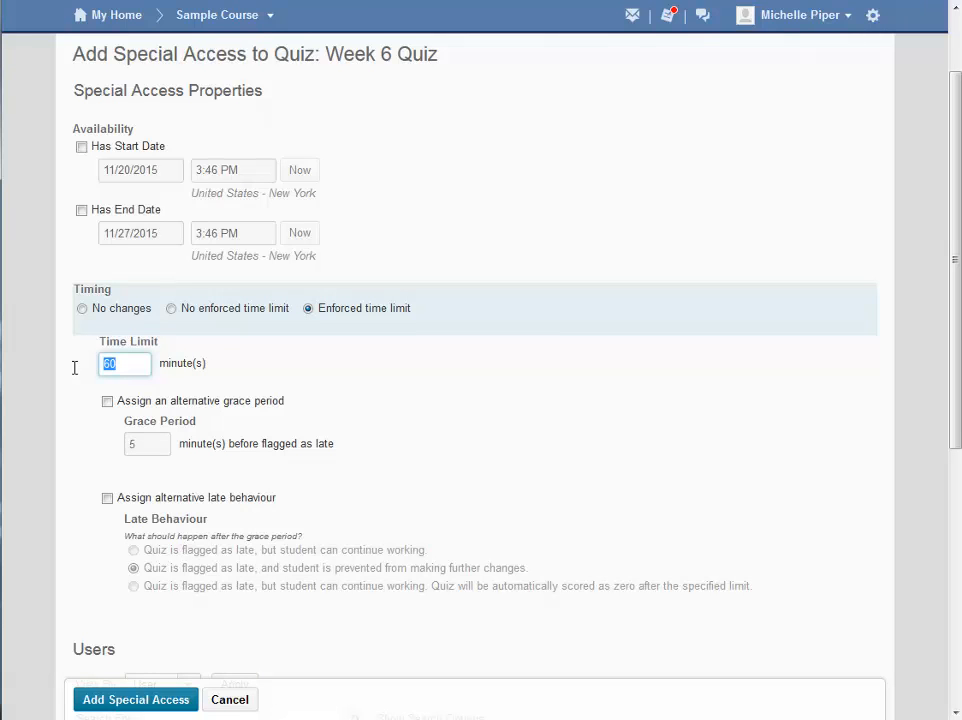
pyautogui.write('1')
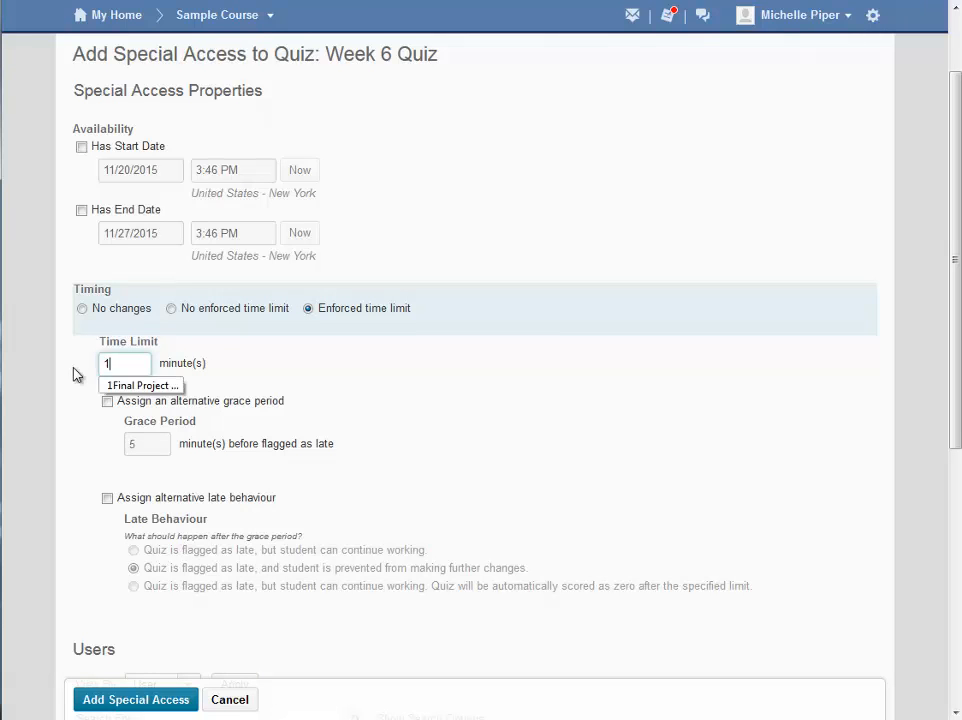
pyautogui.write('120')
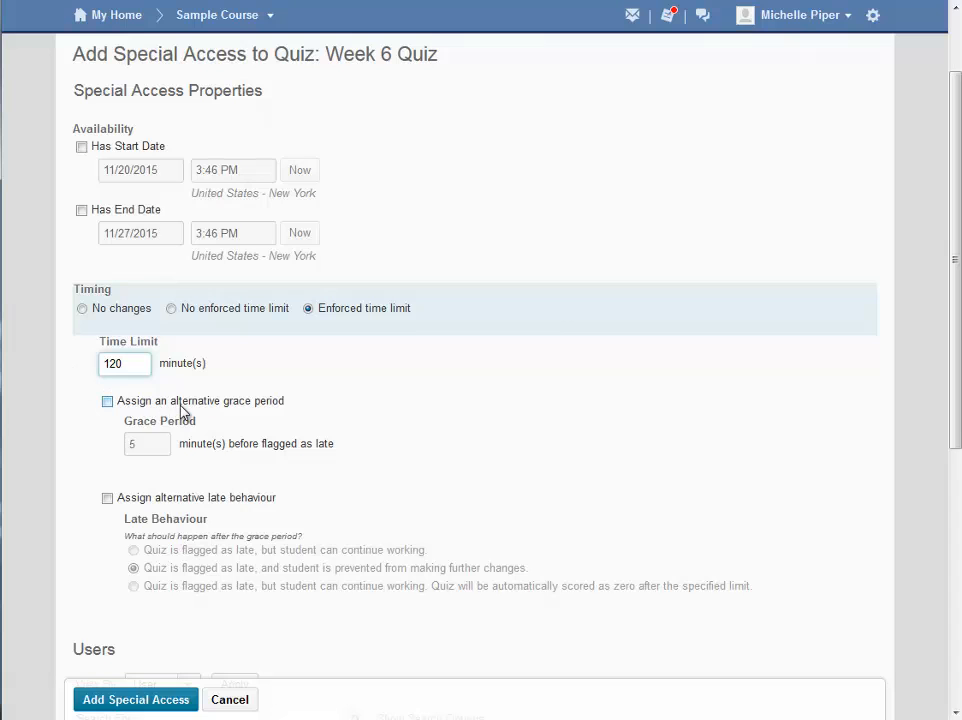
pyautogui.scroll(-3)
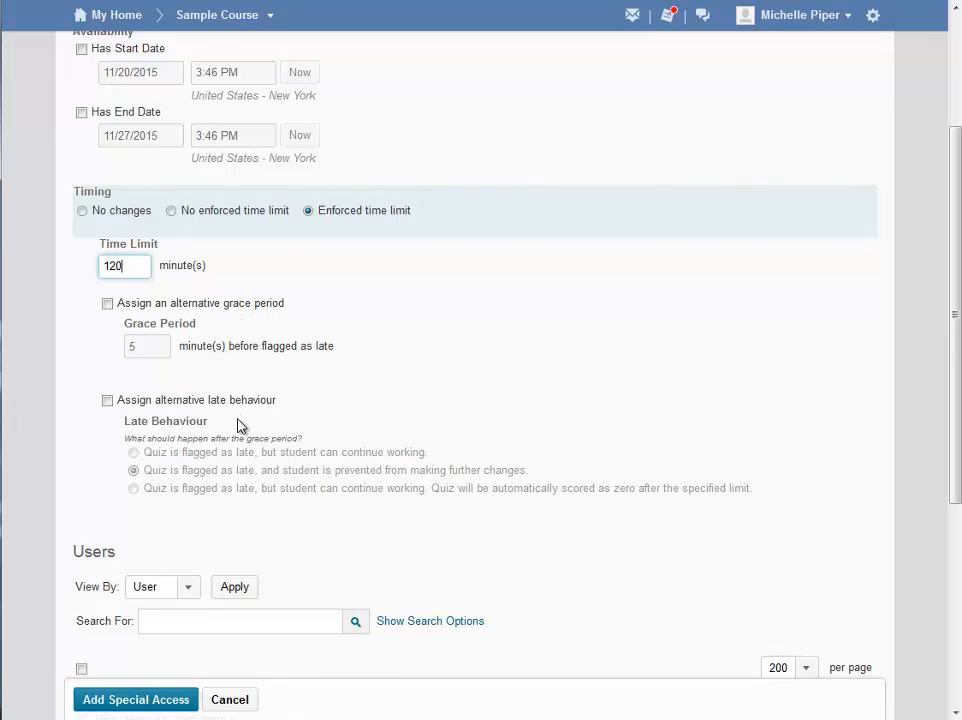
# Step: Grant the 120-minute special access to the two selected students
pyautogui.scroll(-3)
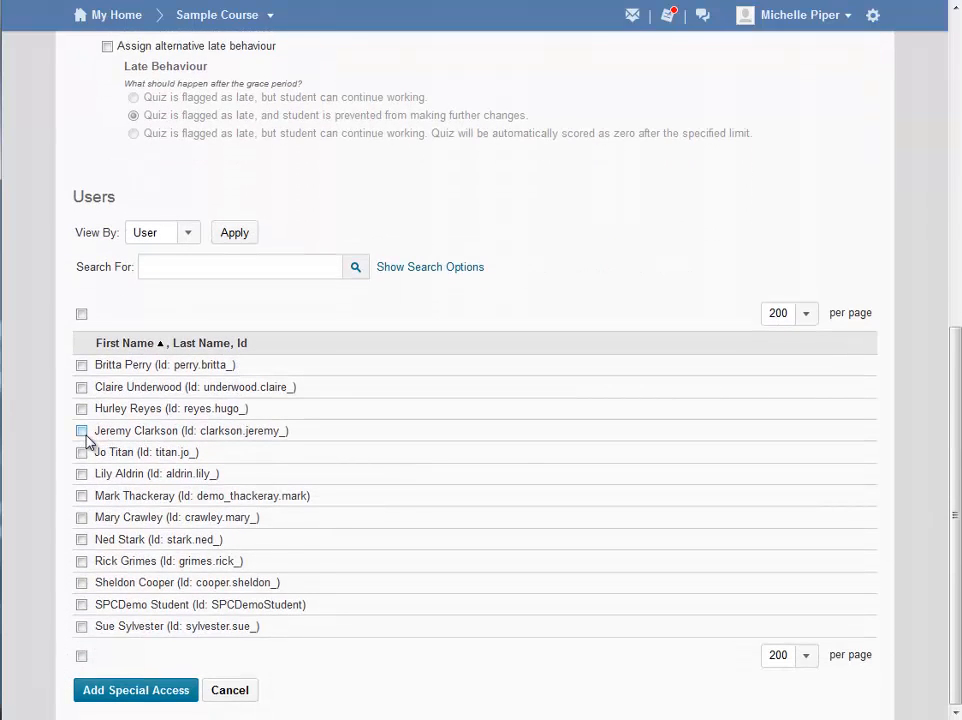
pyautogui.click(80, 430)
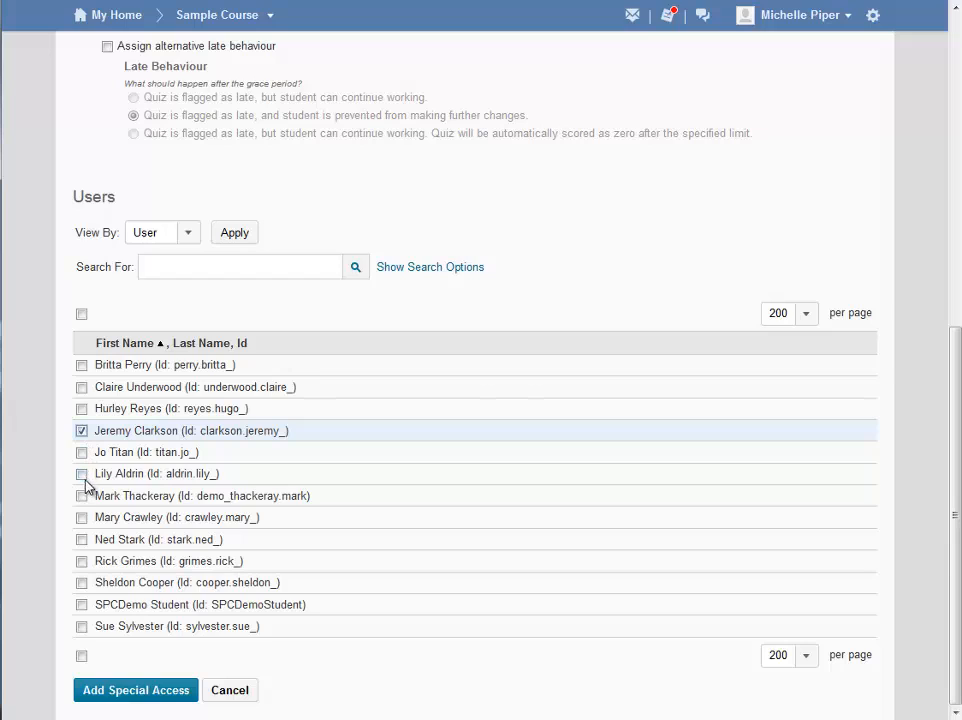
pyautogui.click(80, 472)
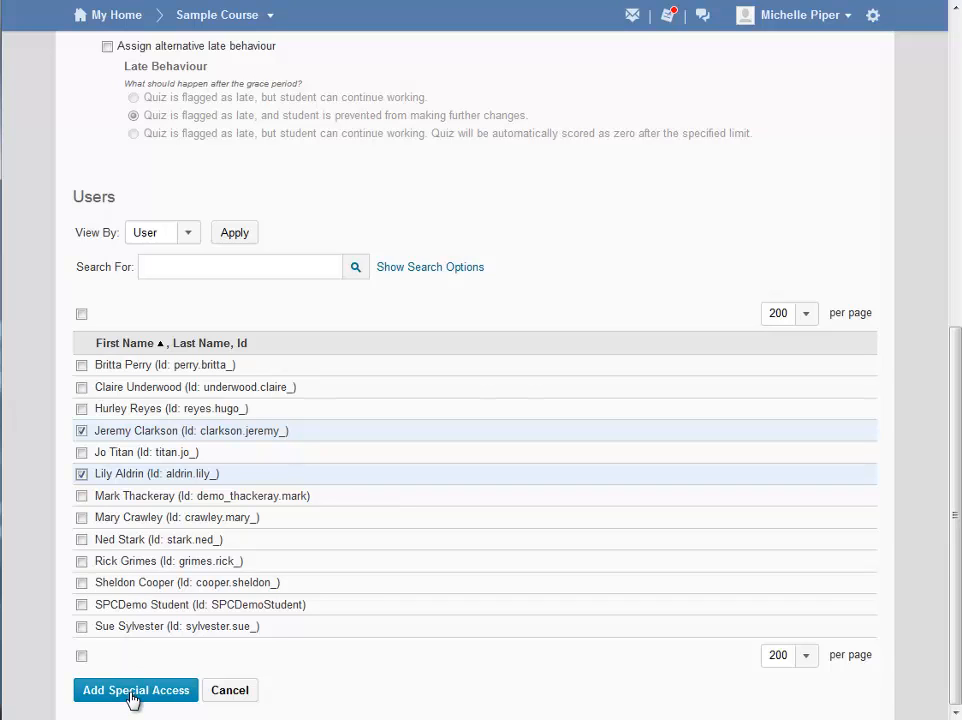
pyautogui.click(136, 690)
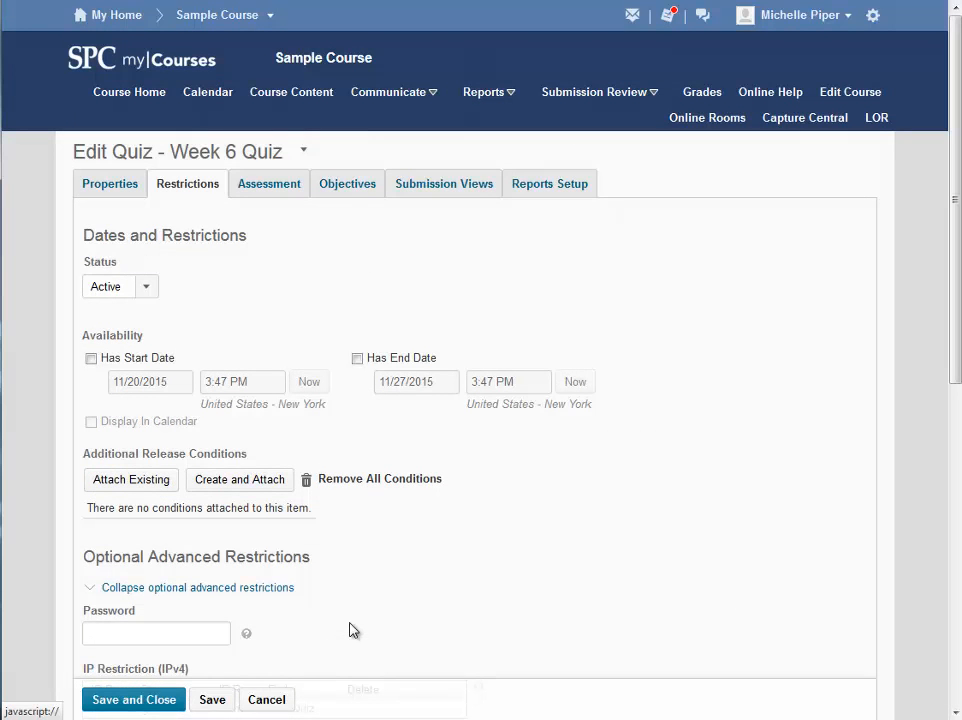
pyautogui.scroll(-3)
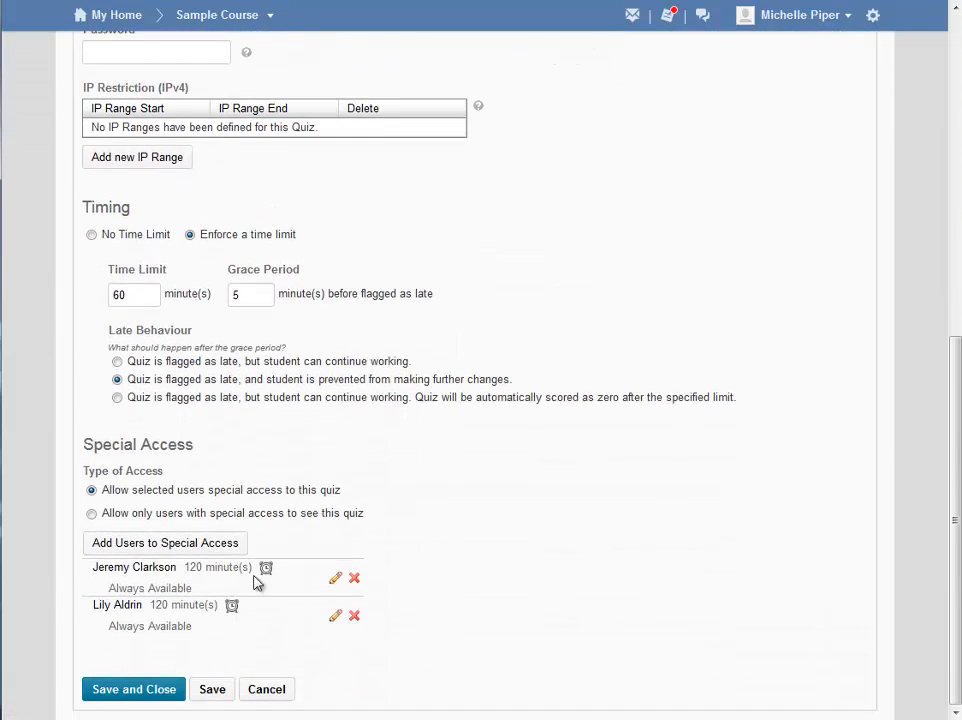
pyautogui.moveTo(212, 584)
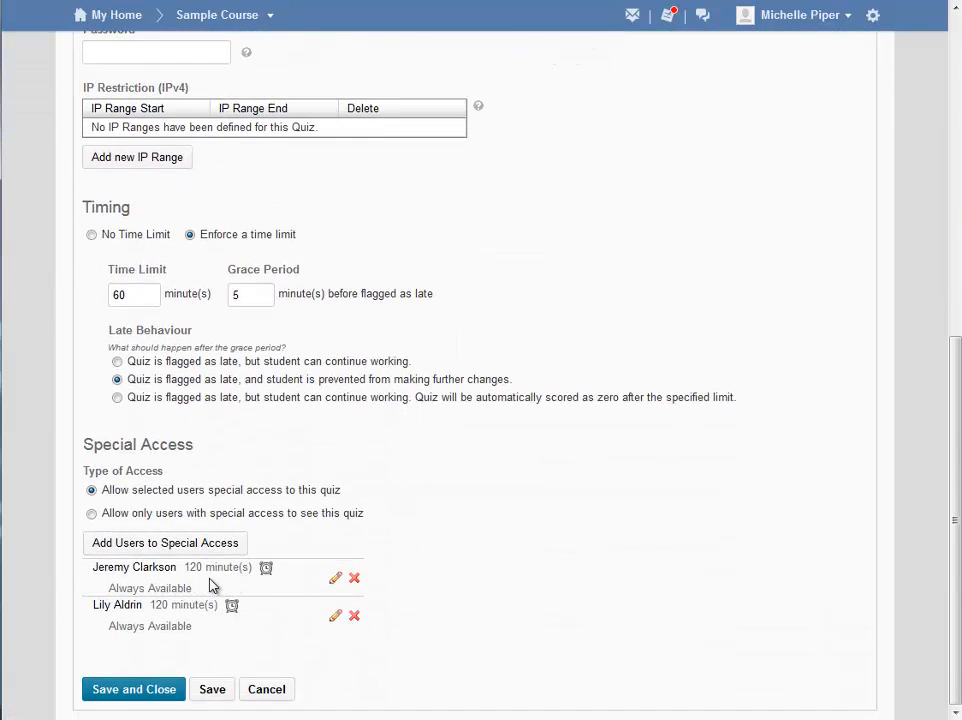
pyautogui.moveTo(138, 584)
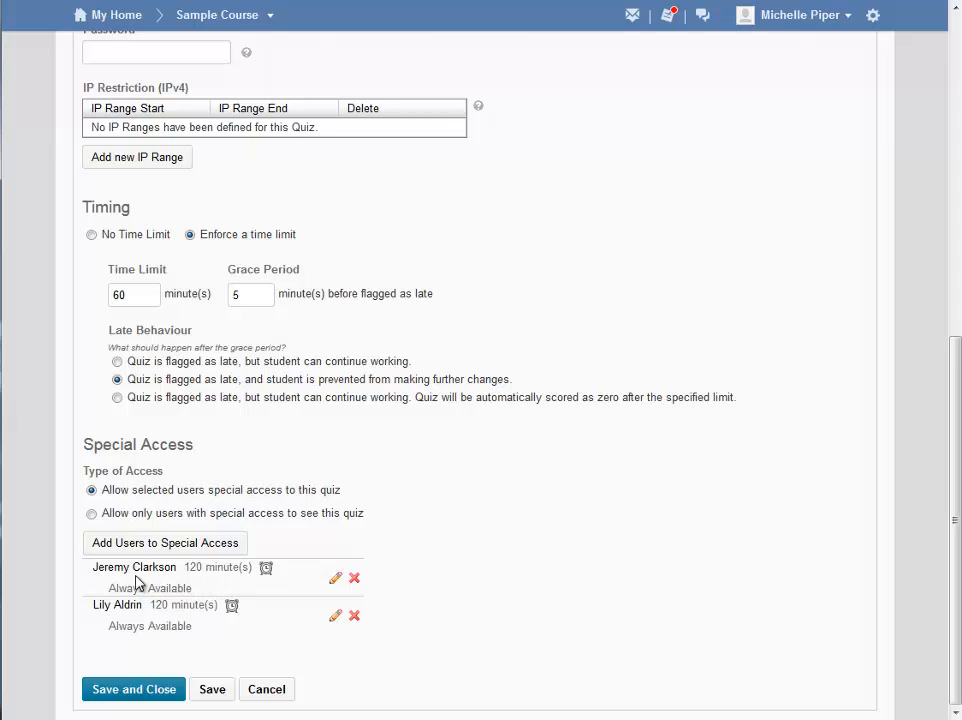
pyautogui.moveTo(200, 578)
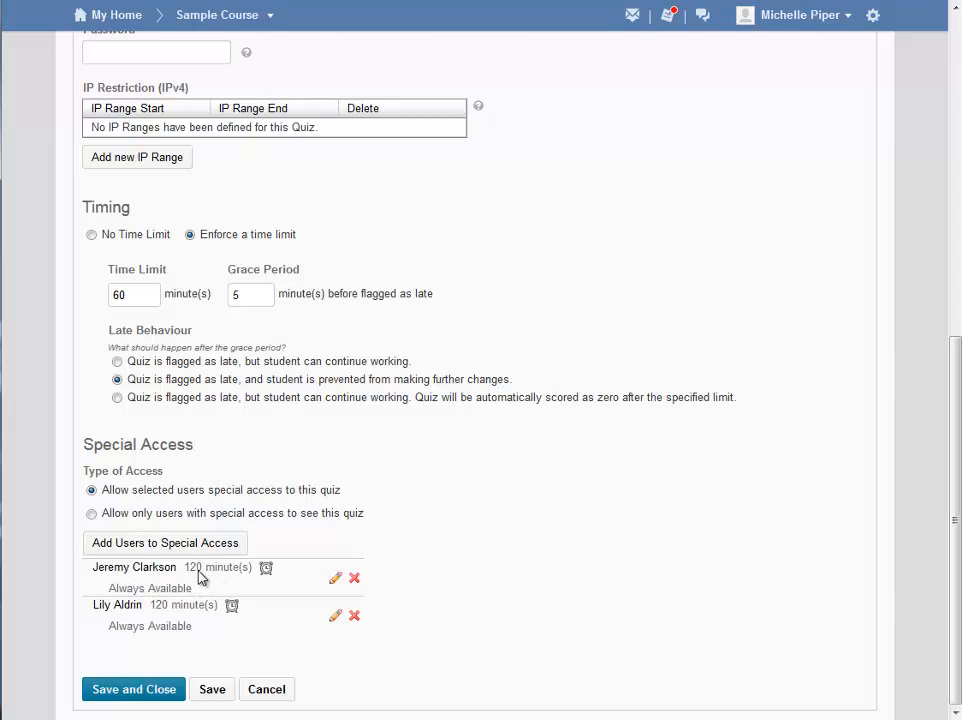
pyautogui.moveTo(312, 582)
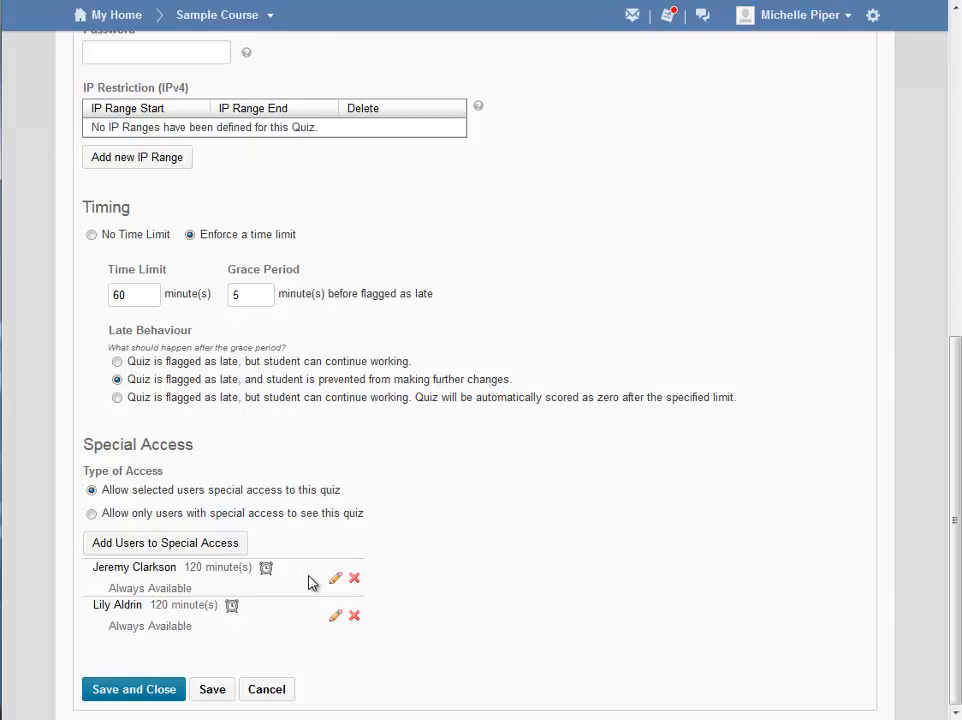
pyautogui.moveTo(336, 580)
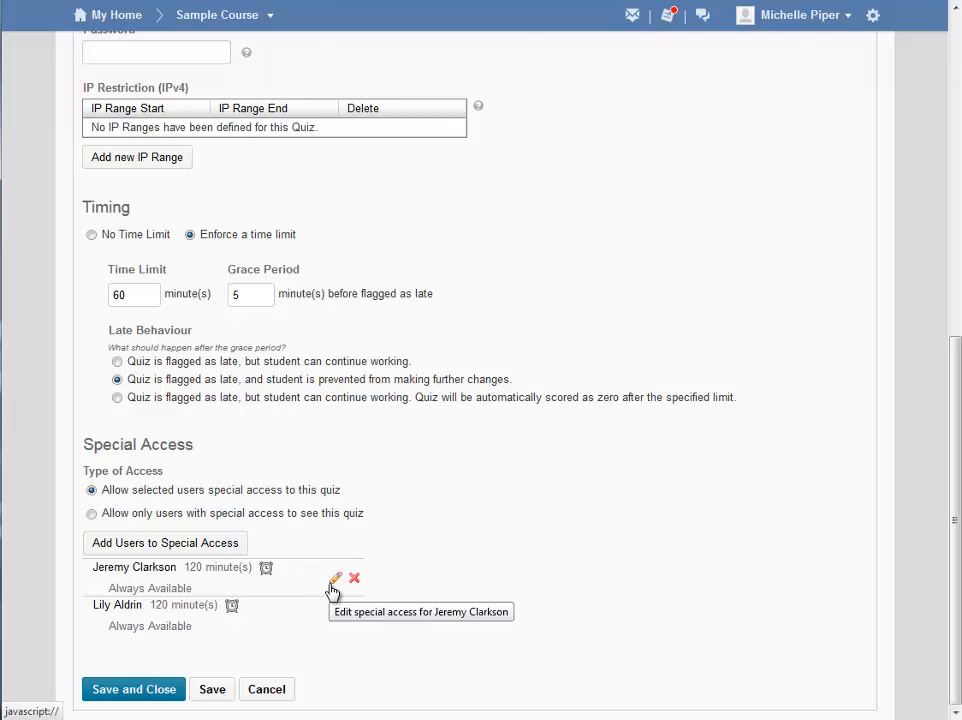
pyautogui.moveTo(354, 580)
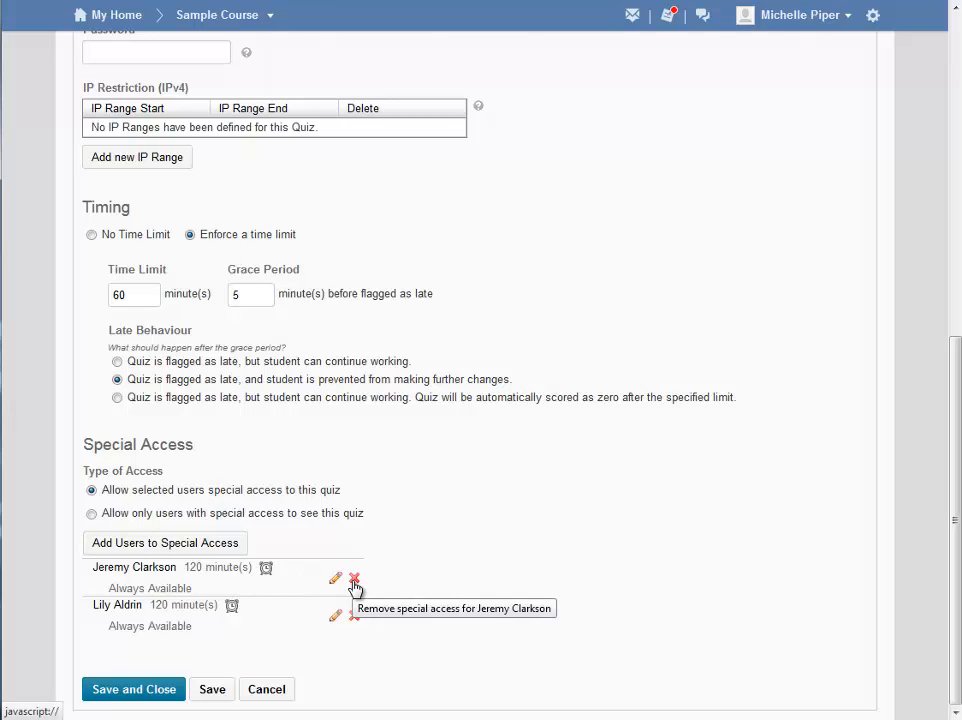
pyautogui.moveTo(448, 584)
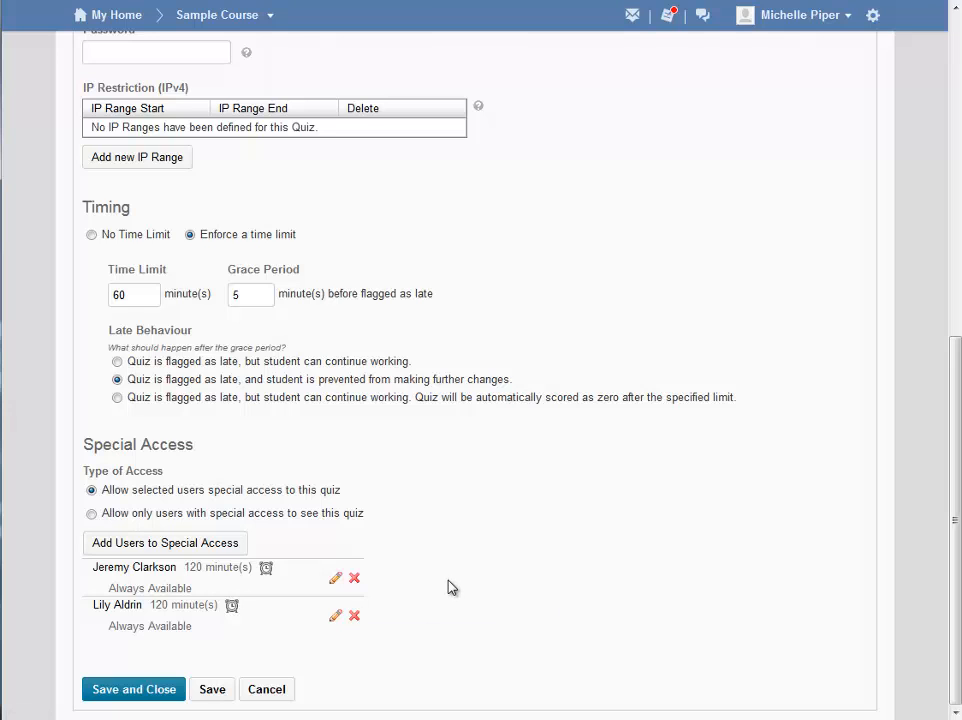
# Step: Save and close Week 6 Quiz, leaving it marked with the special-access key icon
pyautogui.click(132, 688)
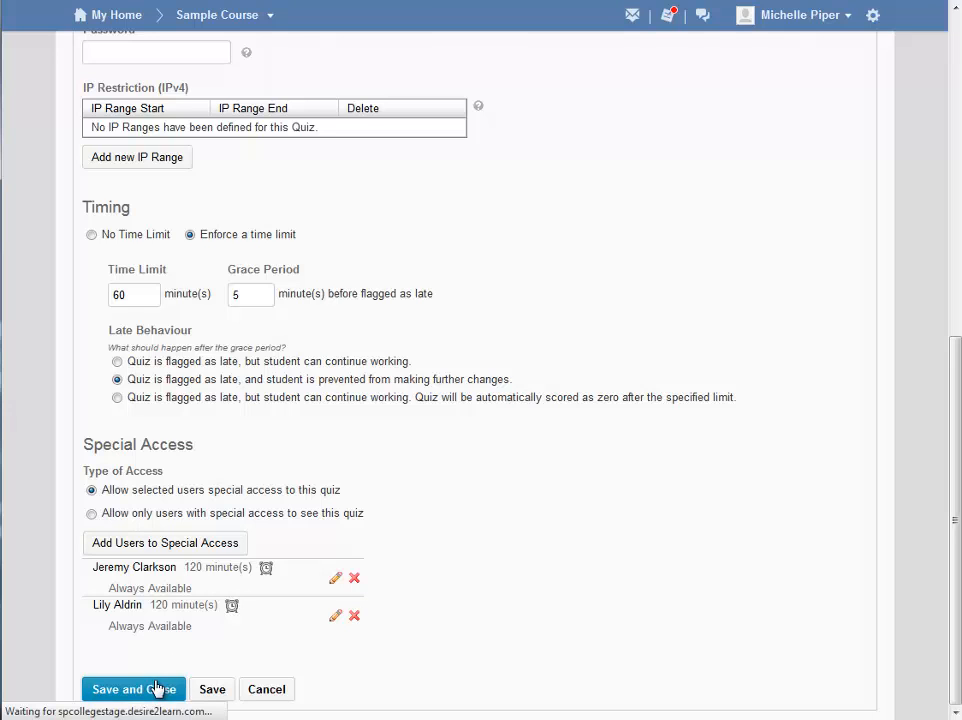
pyautogui.click(132, 688)
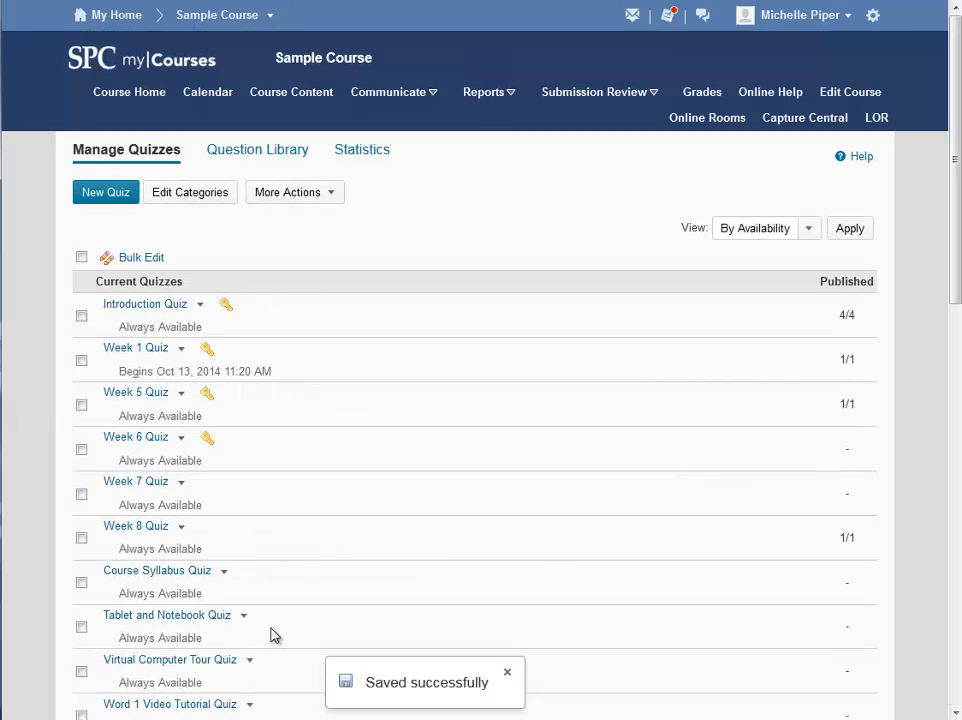
pyautogui.moveTo(224, 468)
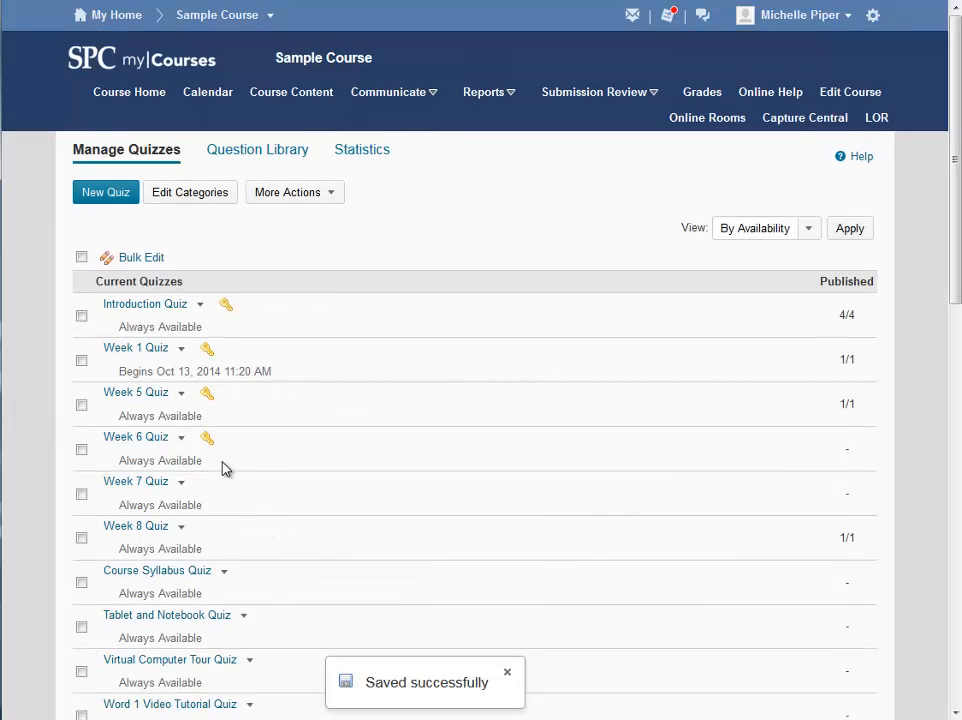
pyautogui.moveTo(214, 458)
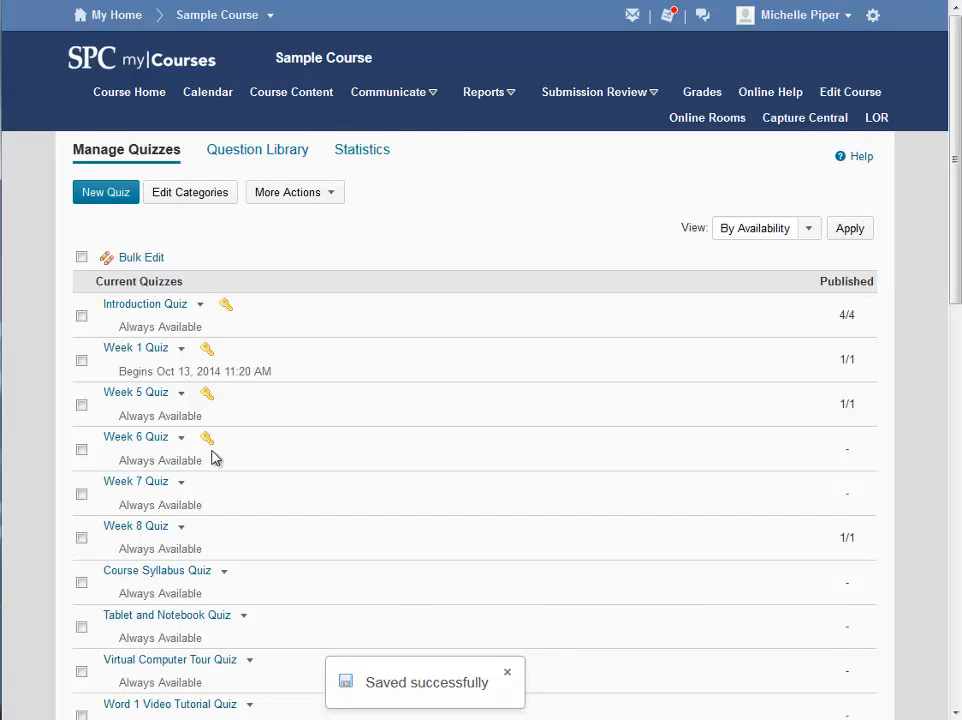